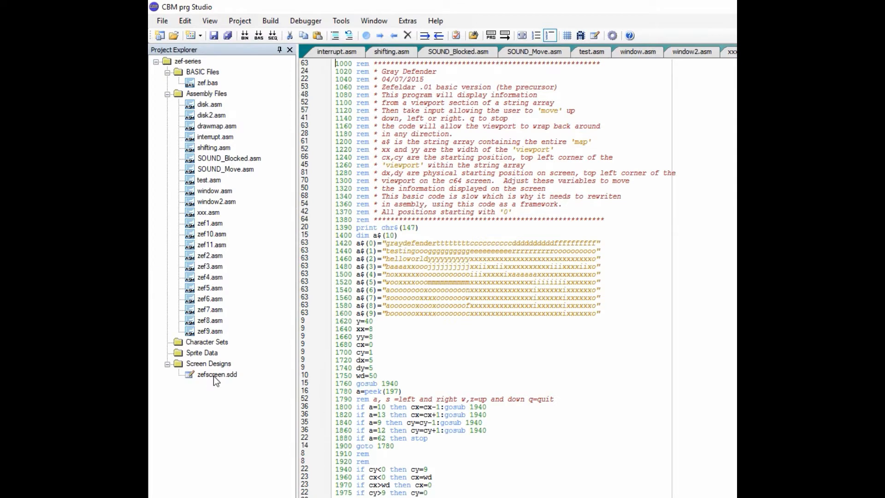
# Open the Open Project dialog and browse up to a different project folder.
pyautogui.doubleClick(216, 374)
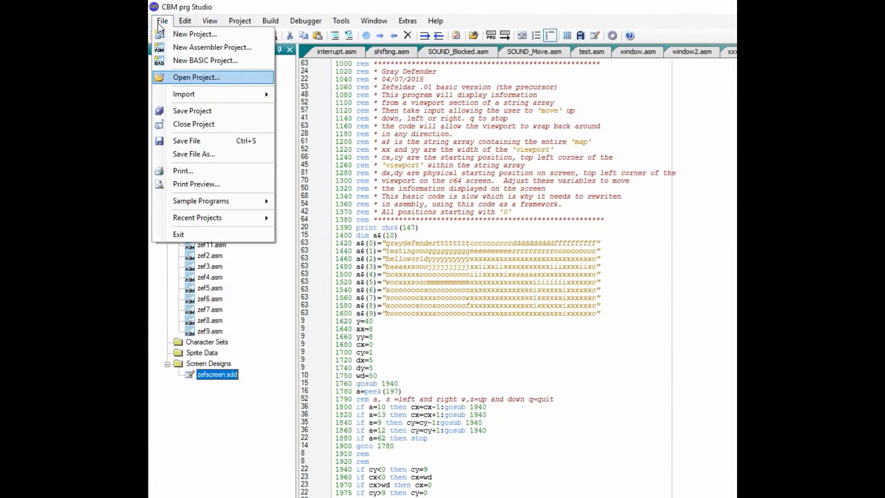
pyautogui.click(196, 77)
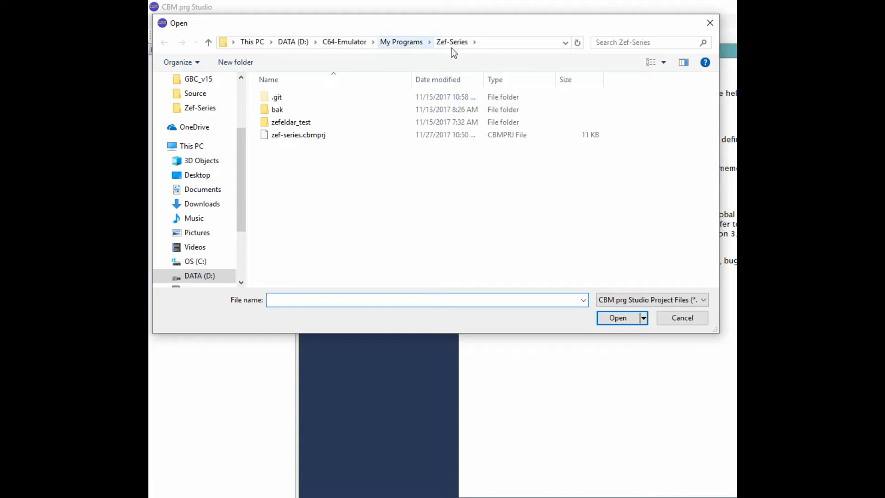
pyautogui.click(291, 121)
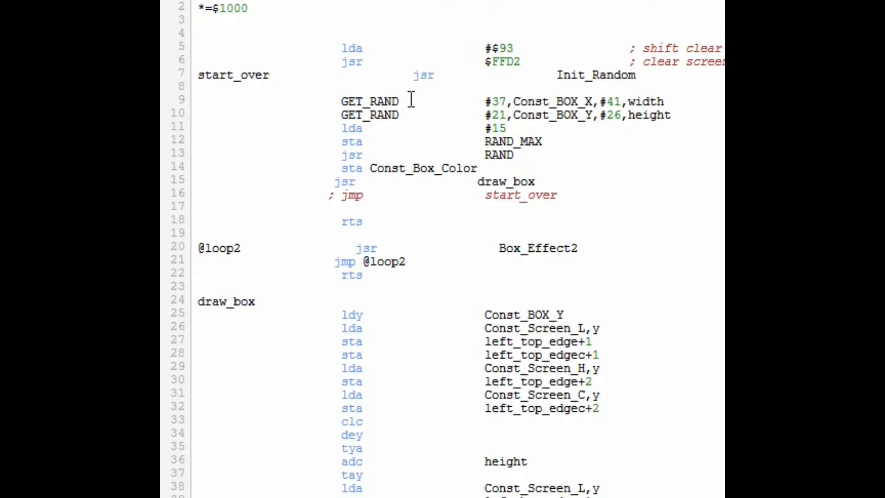
pyautogui.moveTo(324, 168)
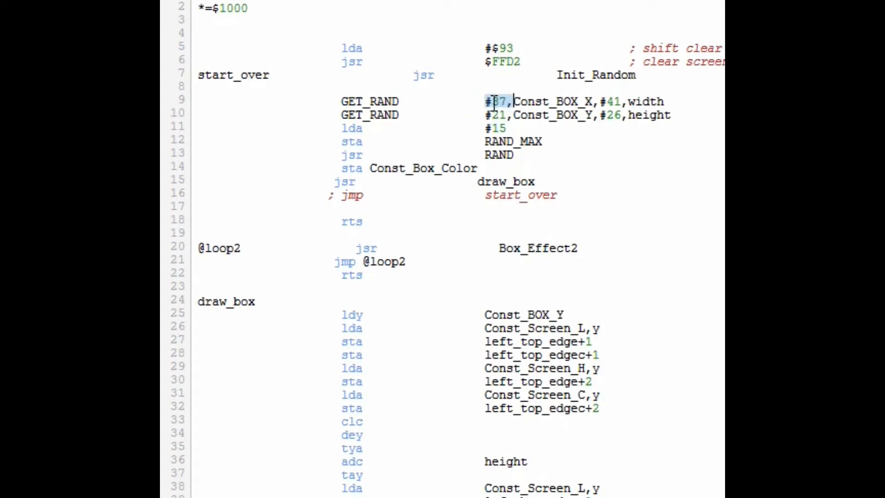
# In box.asm, point out the 37 x-position limit and highlight the box position arguments.
pyautogui.click(514, 104)
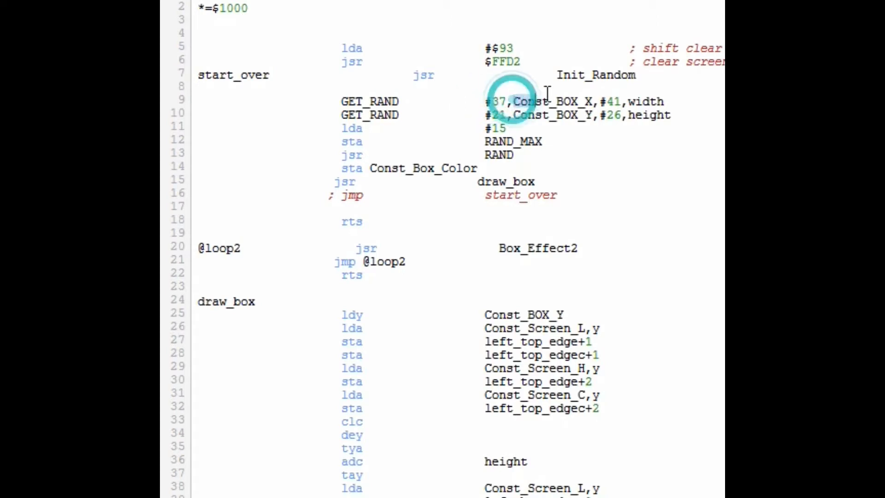
pyautogui.doubleClick(553, 102)
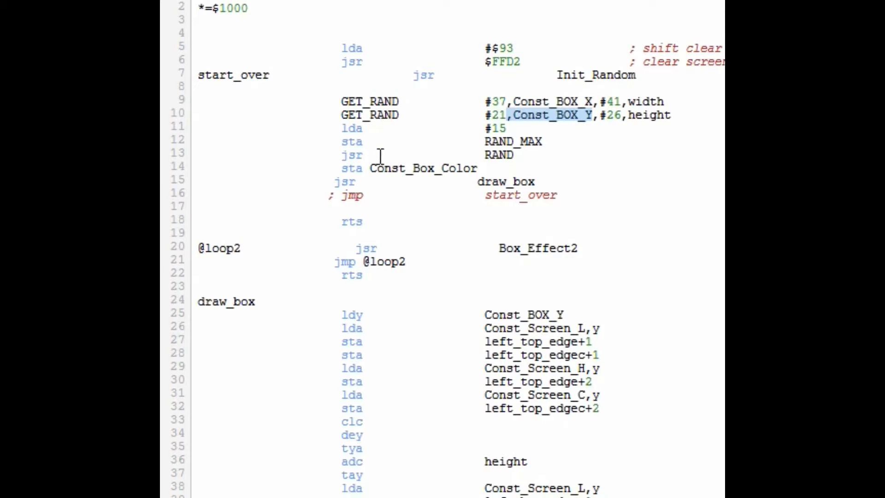
pyautogui.moveTo(324, 166)
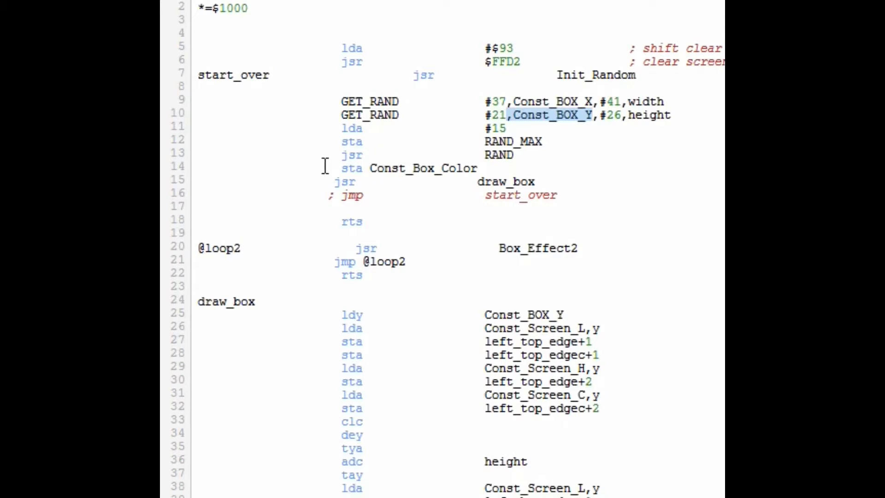
pyautogui.click(326, 174)
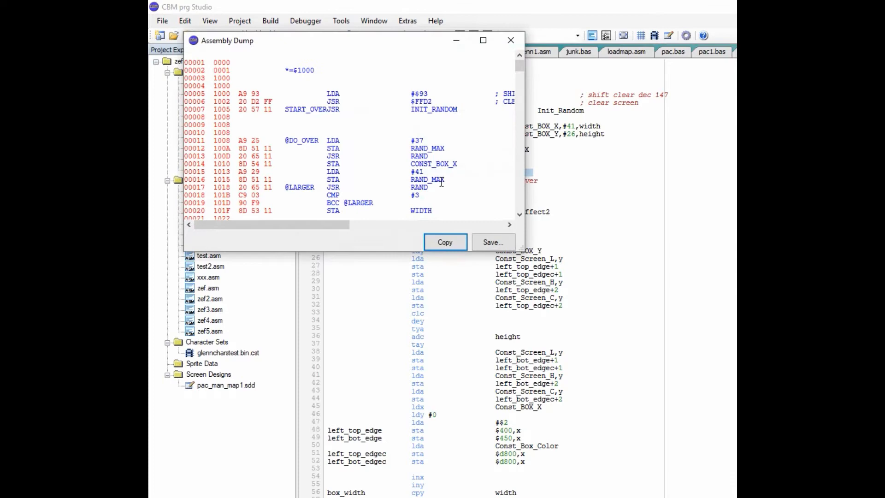
# Run the program in VICE with SYS 4096 twice, drawing a yellow box then a cyan box.
pyautogui.click(510, 40)
pyautogui.write('SYS')
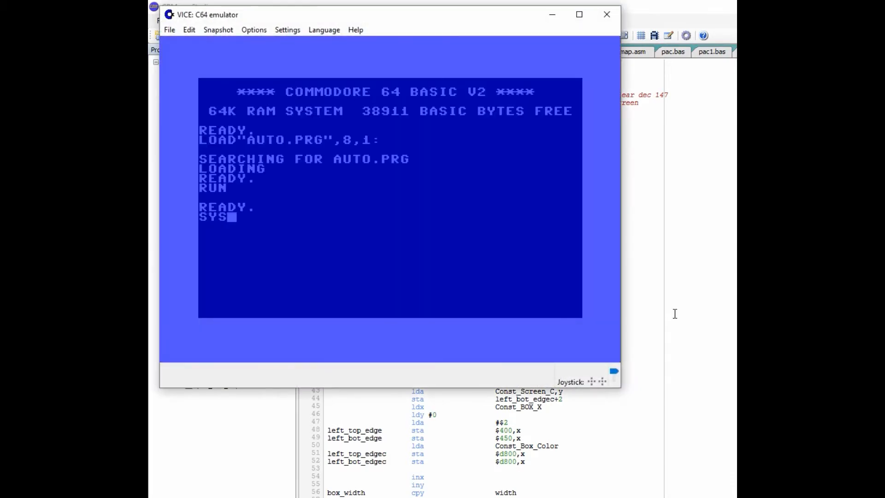
pyautogui.press('Return')
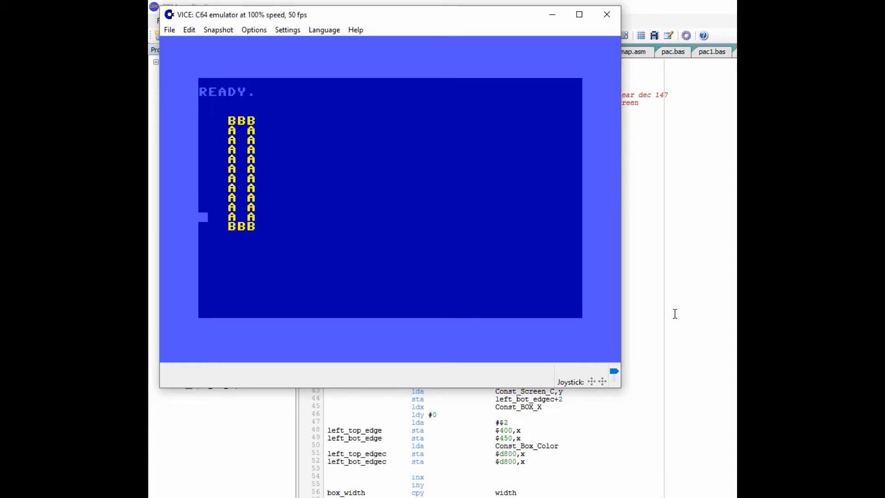
pyautogui.write('SYS 4096')
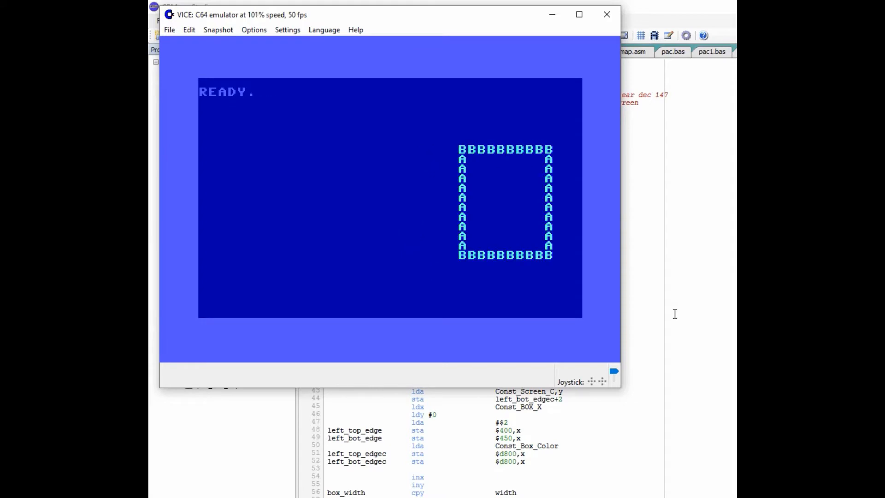
pyautogui.write('SYS 4096')
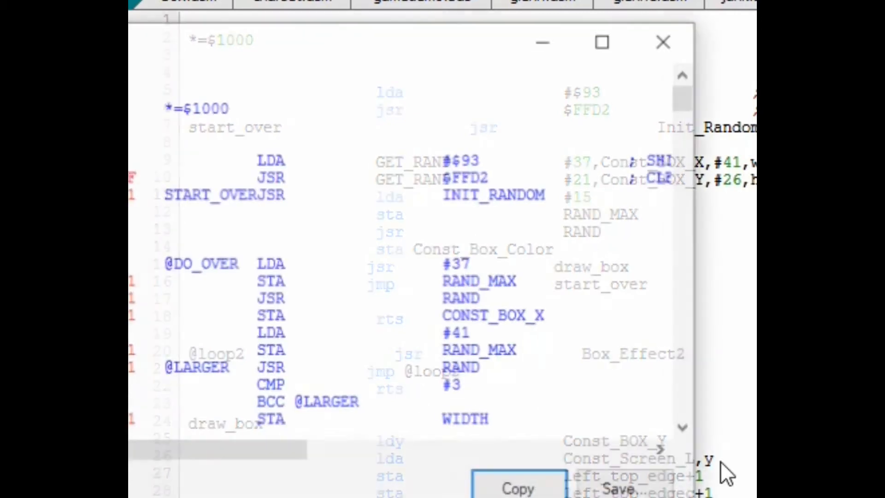
# Cover the C64 screen with overlapping random boxes, then close VICE and confirm Yes.
pyautogui.click(663, 42)
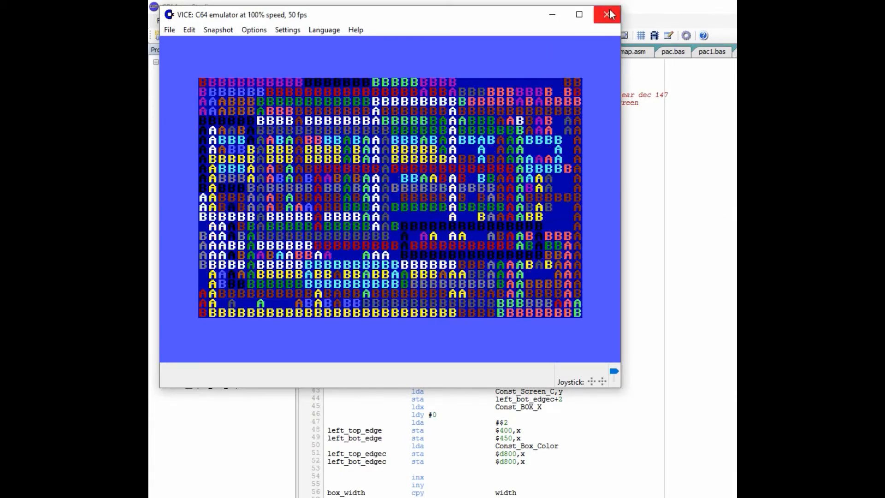
pyautogui.click(608, 14)
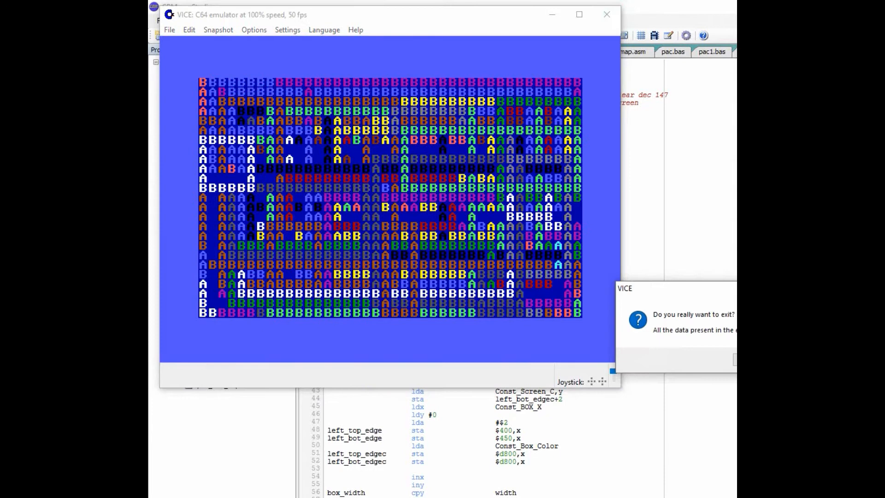
pyautogui.click(606, 14)
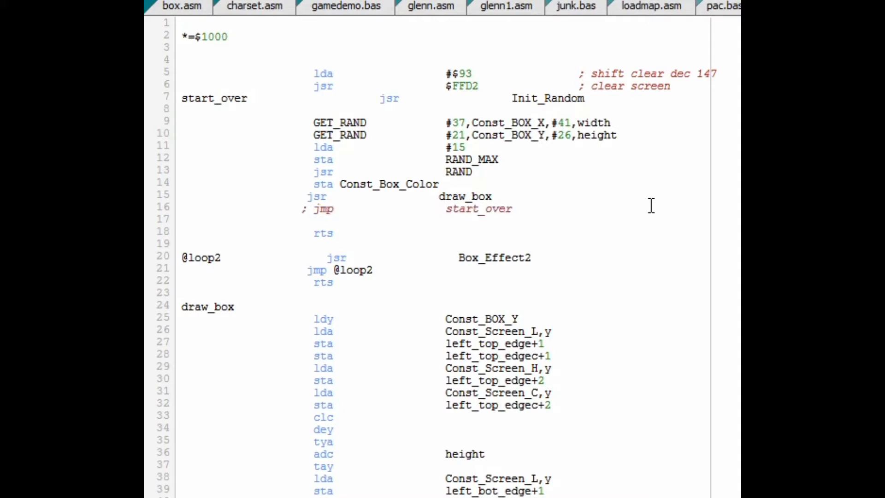
# Scroll through the draw_box routine in box.asm.
pyautogui.click(307, 257)
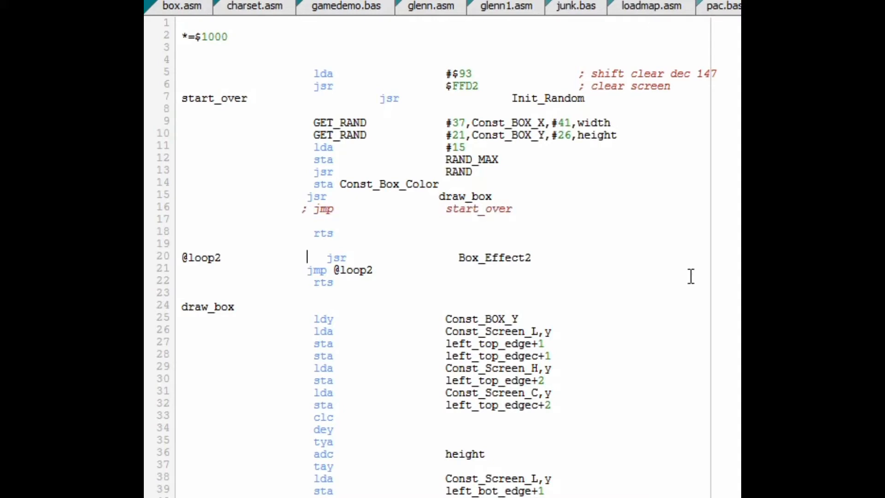
pyautogui.scroll(-3)
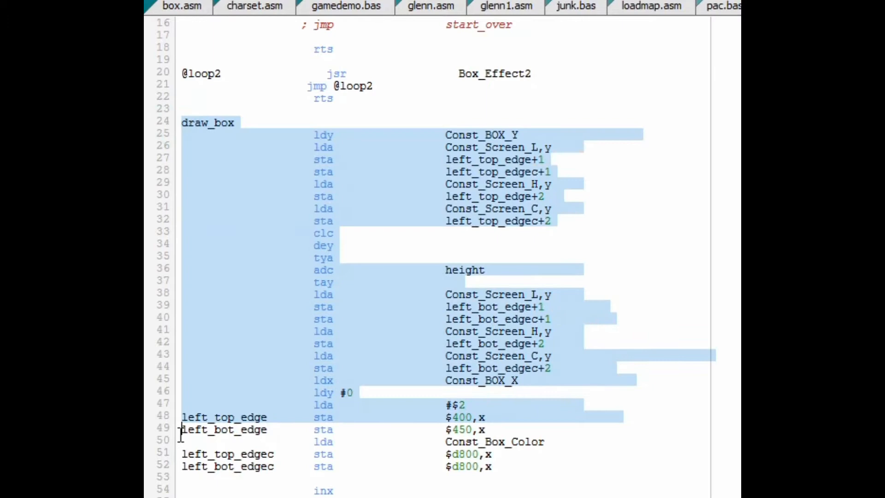
pyautogui.scroll(-3)
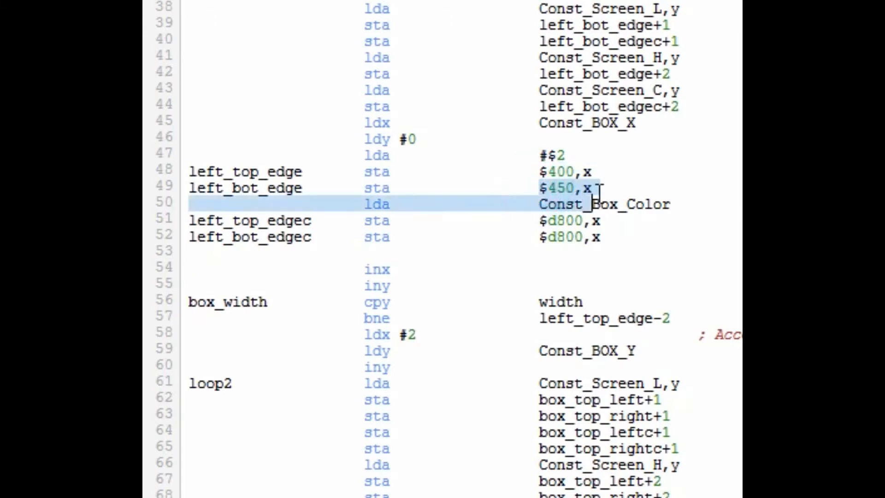
# Highlight the bottom-edge address $450,x, scroll through loop2, and relaunch the program.
pyautogui.click(598, 187)
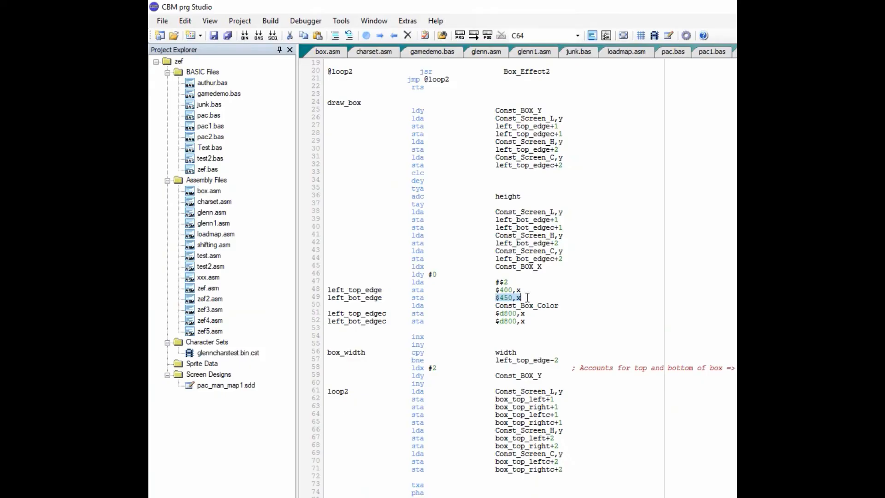
pyautogui.scroll(-3)
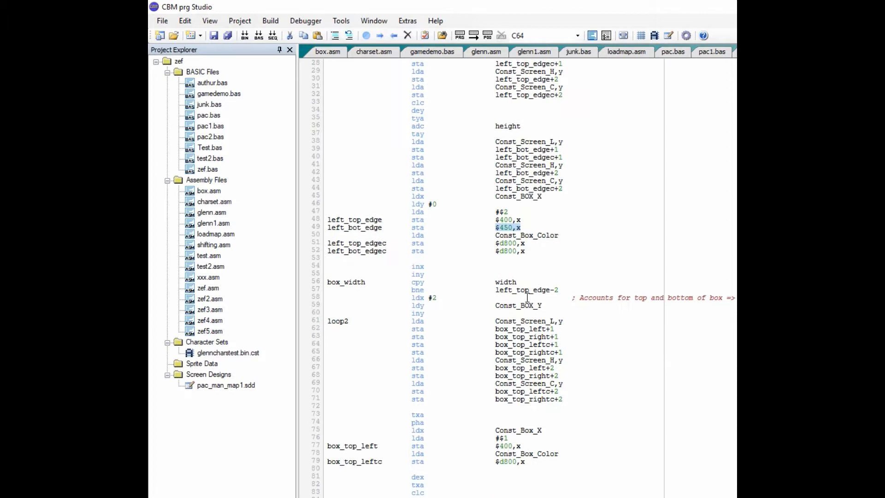
pyautogui.scroll(-3)
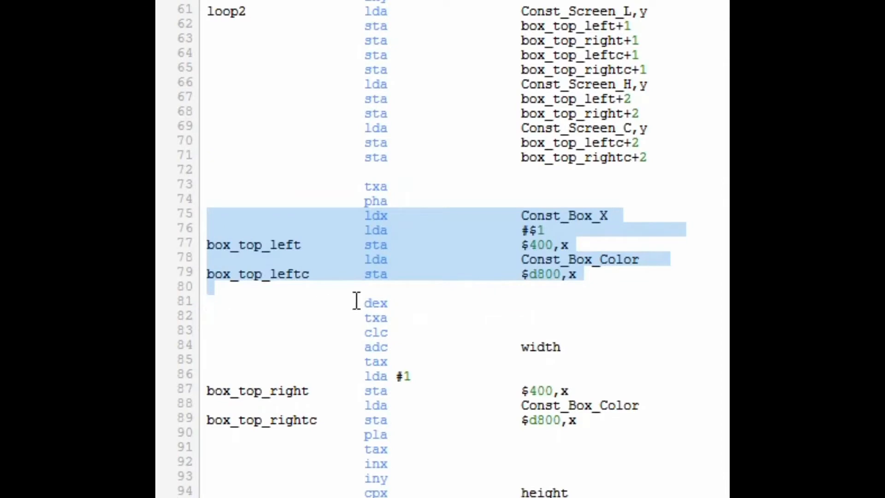
pyautogui.moveTo(397, 230)
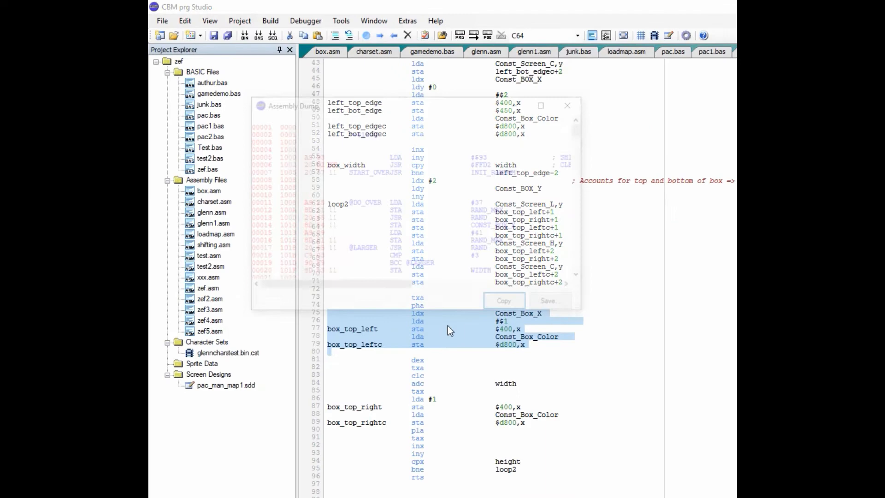
pyautogui.click(567, 106)
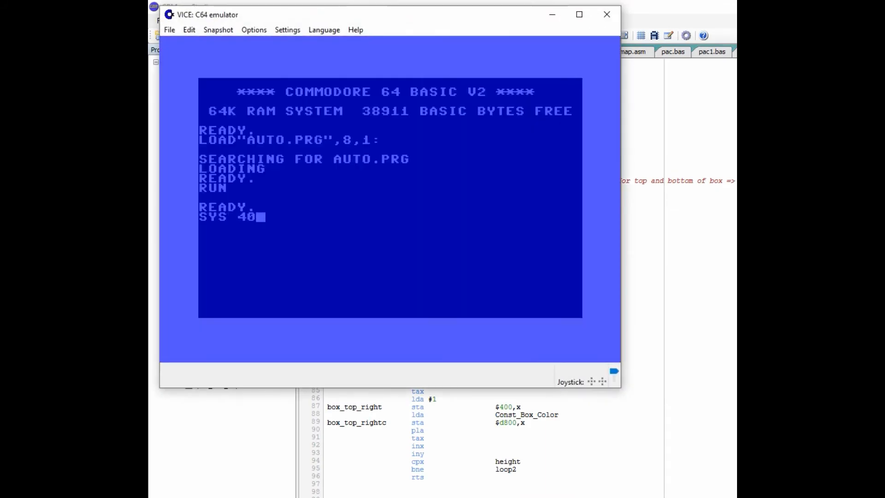
# Enter SYS 4096 at the READY prompt to draw a yellow box outlined with B and A.
pyautogui.press('Return')
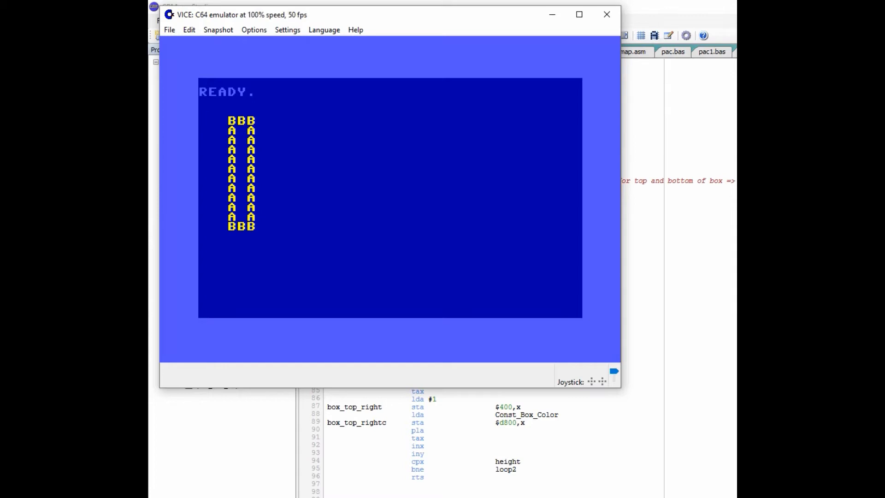
pyautogui.moveTo(227, 164)
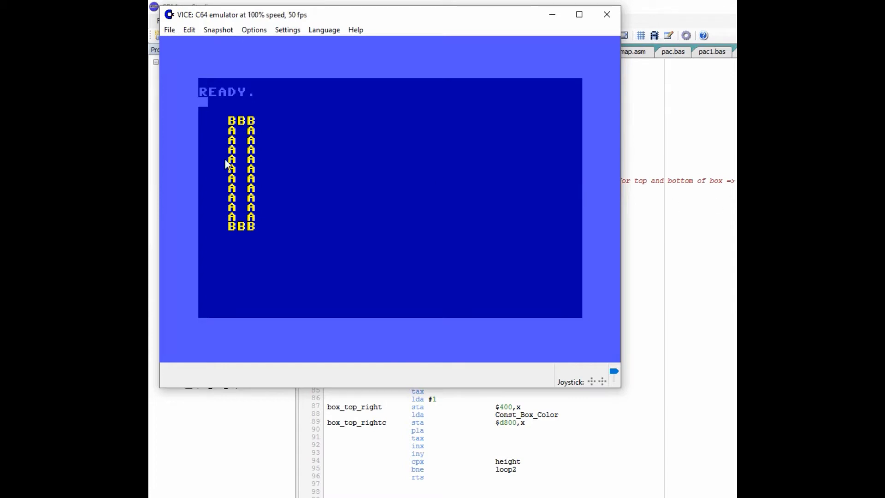
pyautogui.moveTo(259, 137)
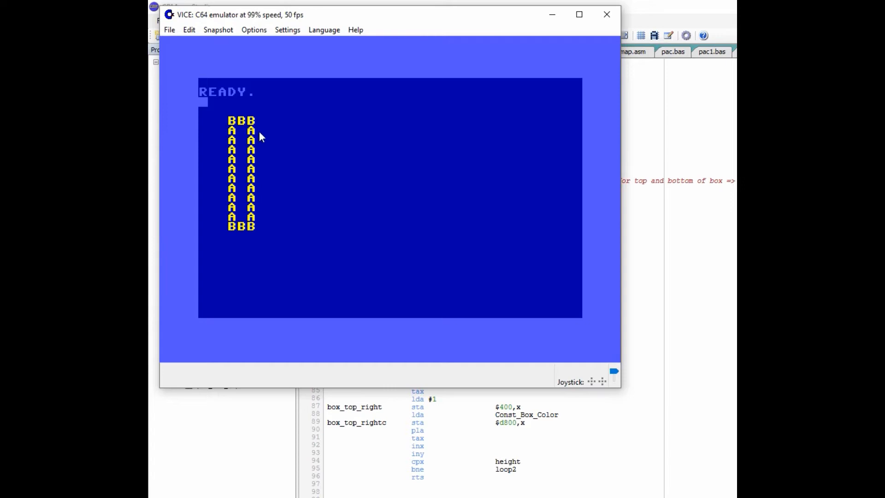
pyautogui.moveTo(258, 129)
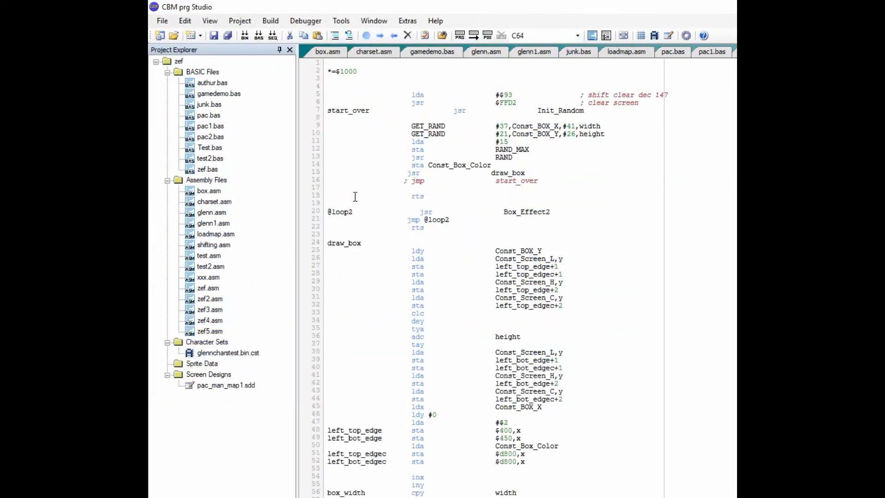
pyautogui.scroll(-3)
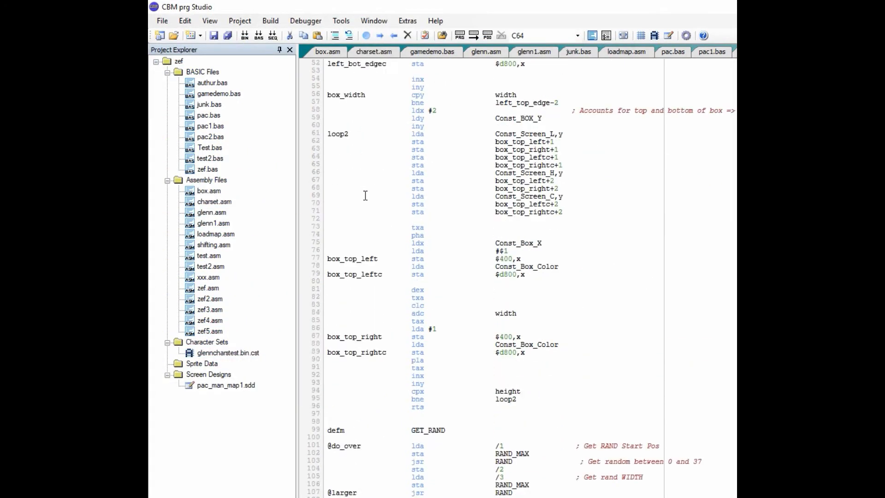
pyautogui.scroll(-3)
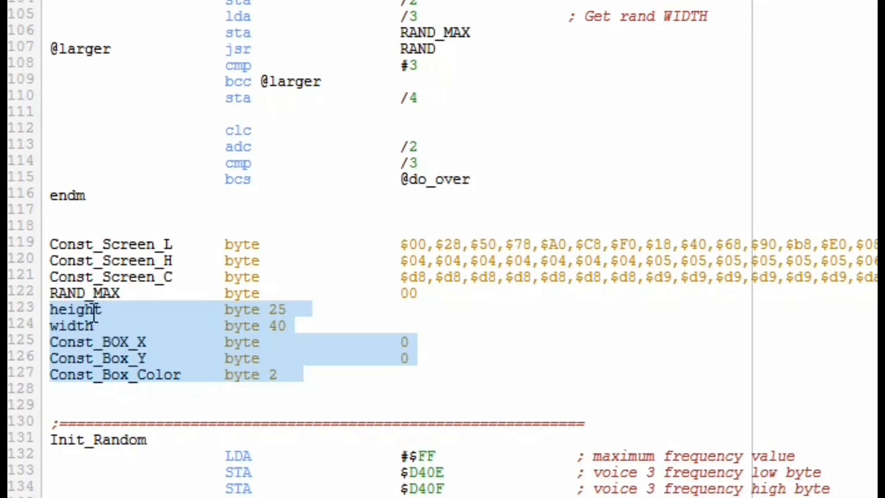
pyautogui.click(140, 330)
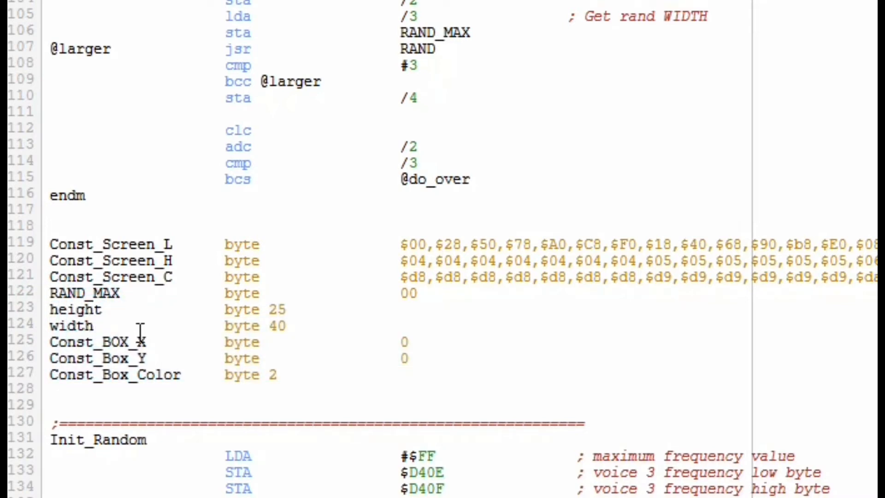
pyautogui.moveTo(303, 385)
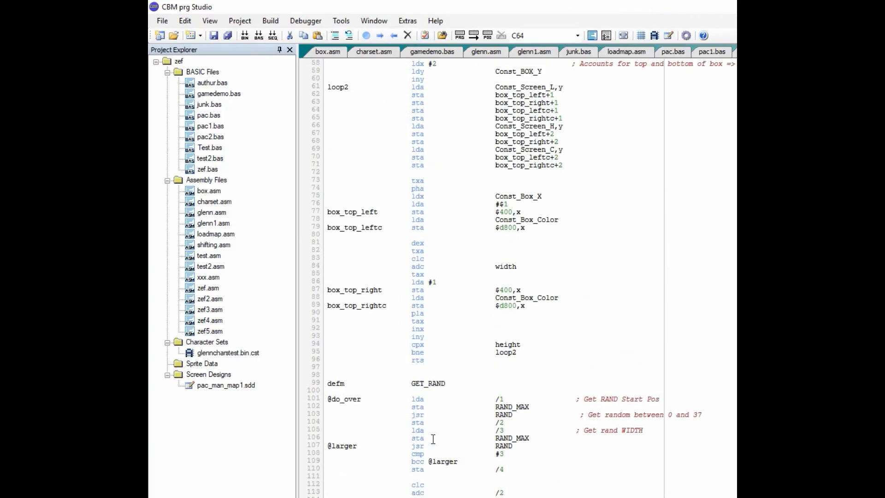
pyautogui.scroll(3)
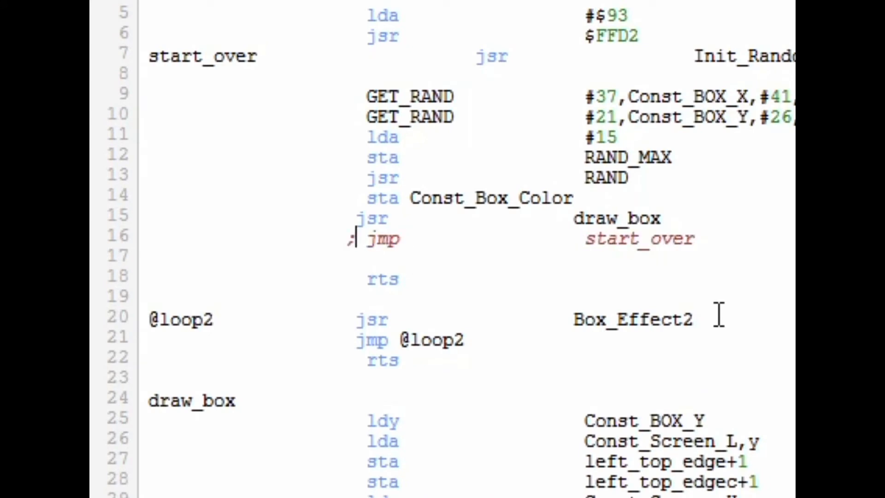
# Put a ; before 'jmp start_over' on line 16.
pyautogui.write(';')
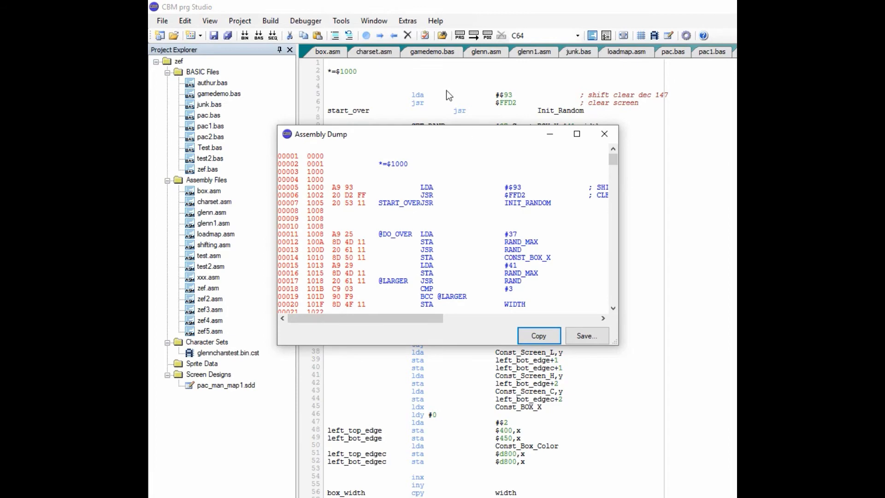
# Run the build in VICE, watch the concentric cycling-colour boxes draw, then close the emulator.
pyautogui.click(604, 133)
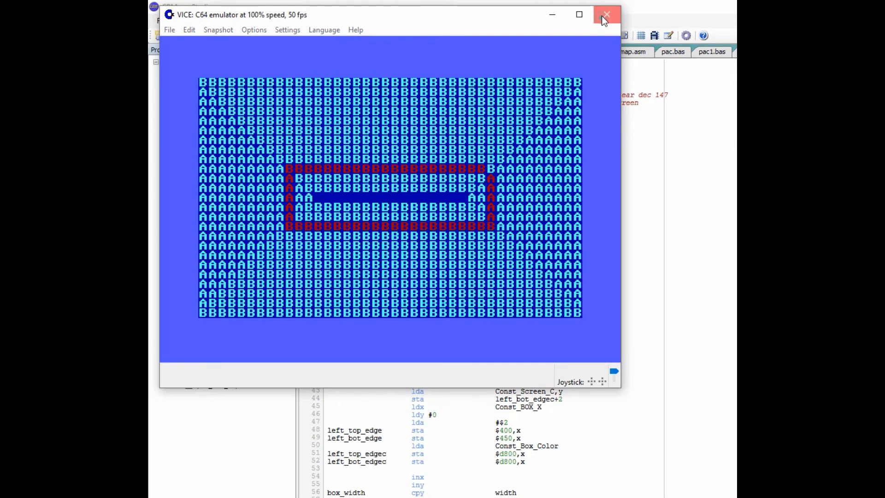
pyautogui.click(606, 15)
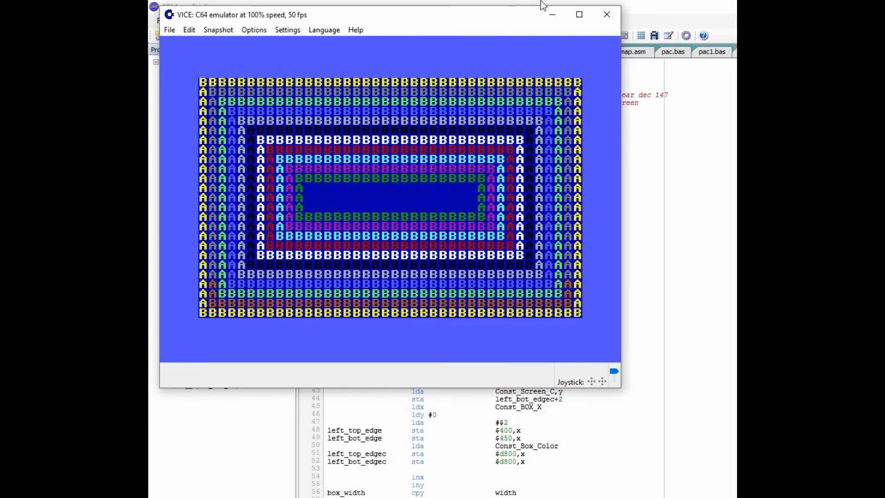
pyautogui.click(607, 14)
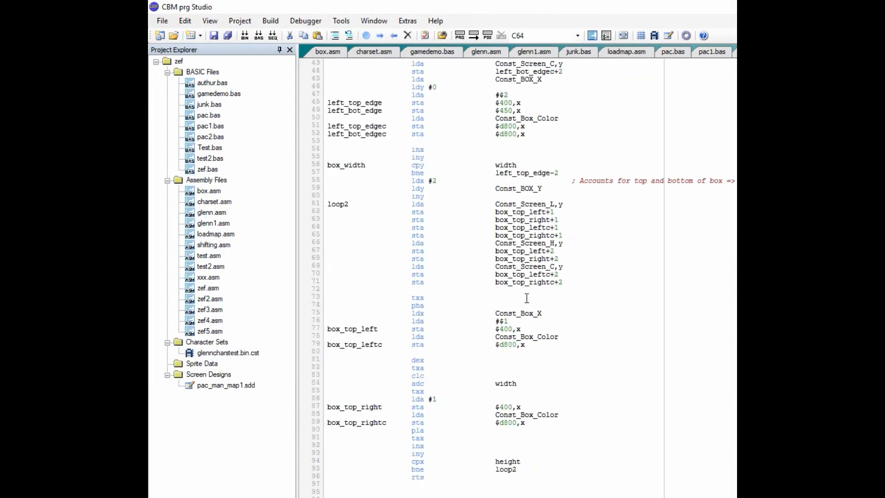
pyautogui.scroll(-3)
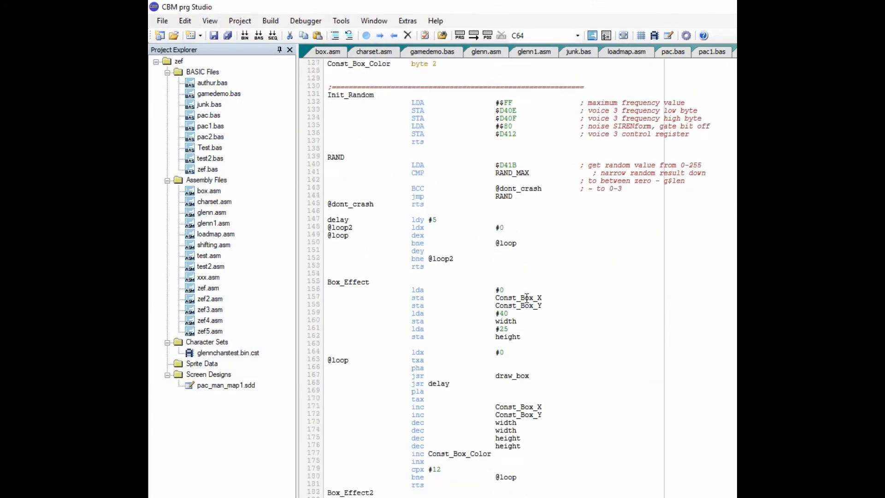
pyautogui.scroll(-3)
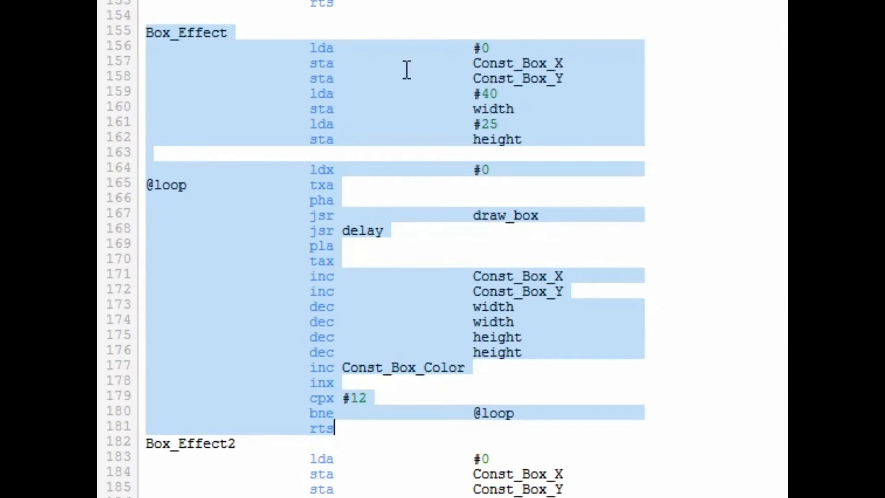
pyautogui.moveTo(511, 138)
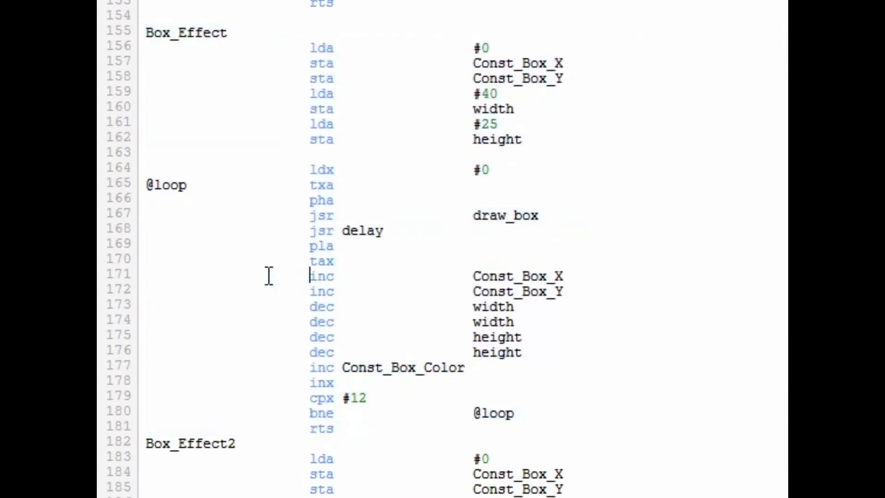
pyautogui.moveTo(149, 281)
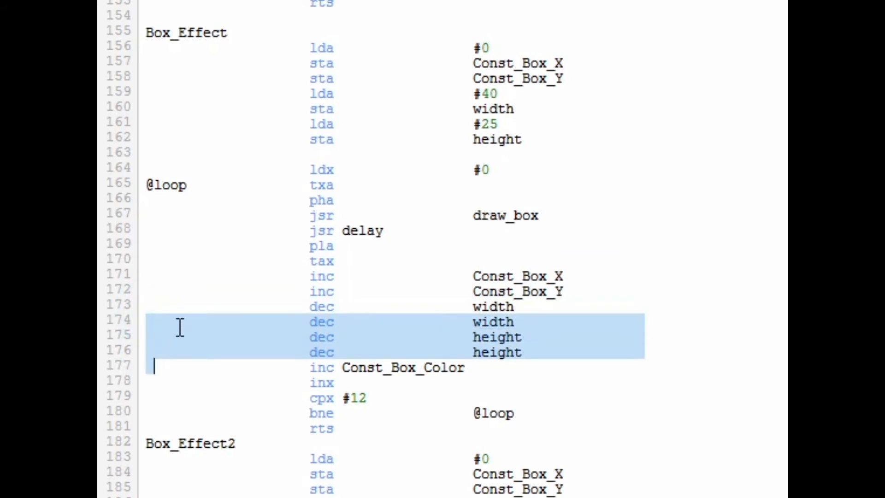
pyautogui.click(260, 367)
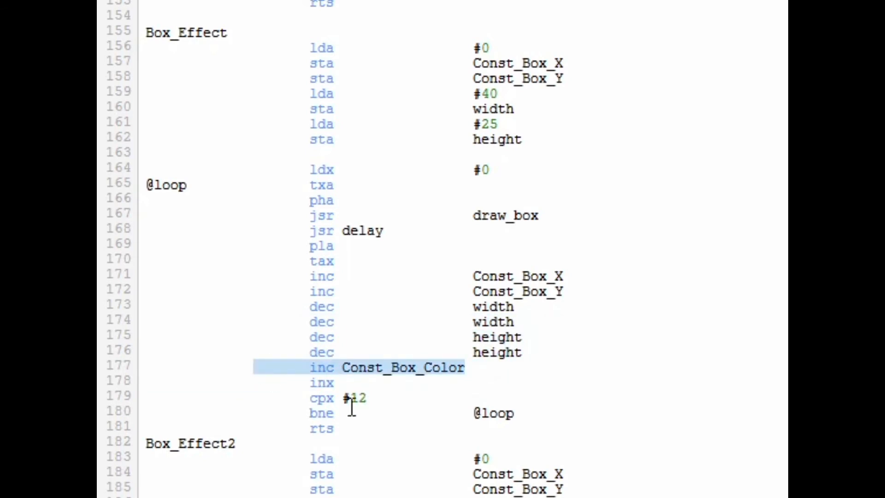
pyautogui.moveTo(444, 456)
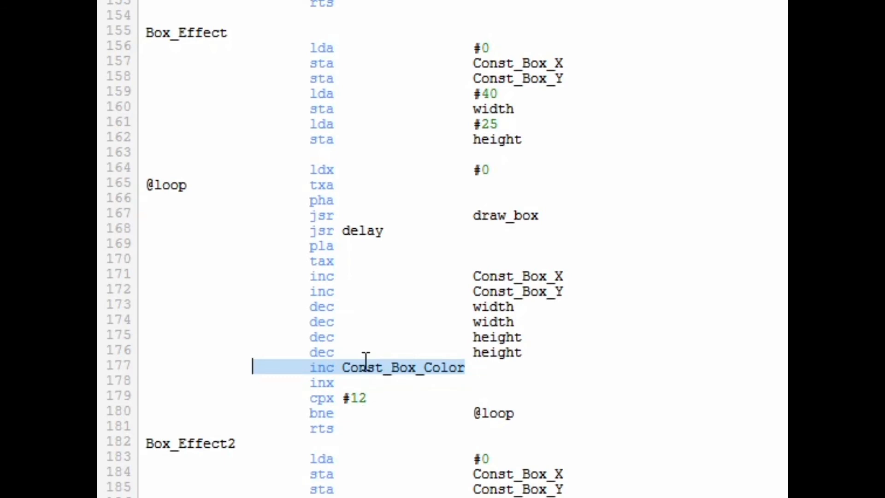
pyautogui.moveTo(390, 231)
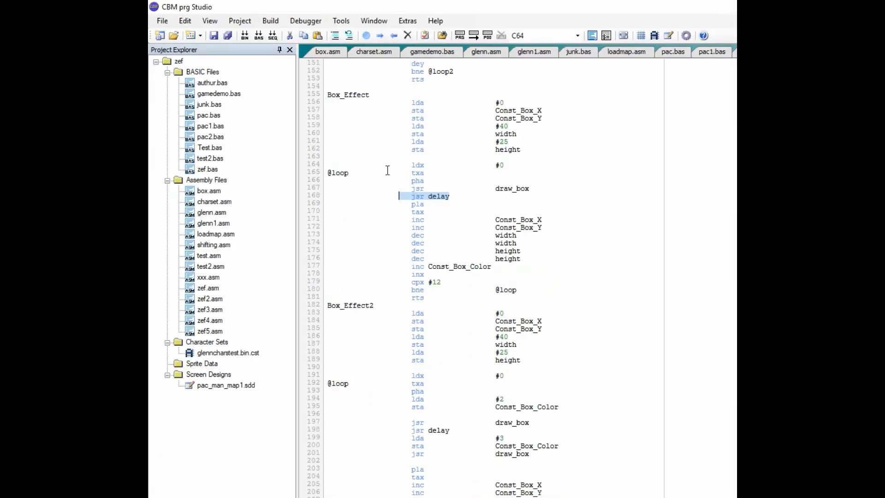
pyautogui.scroll(-3)
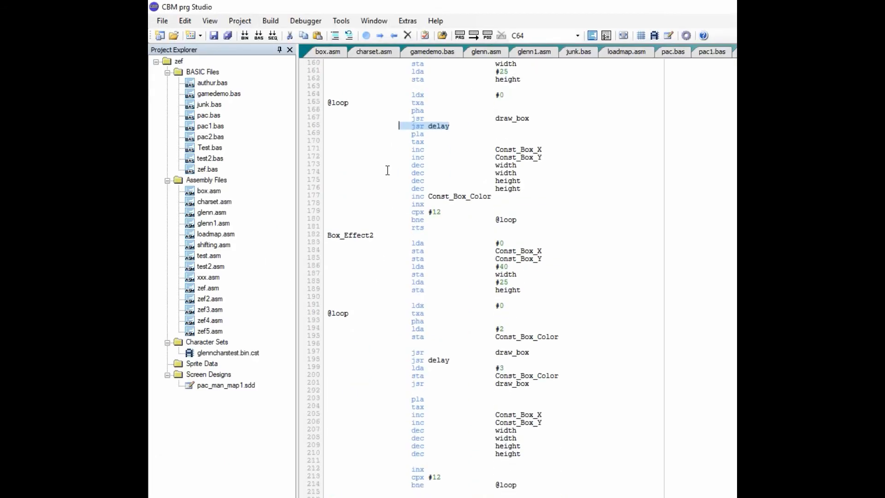
pyautogui.scroll(-3)
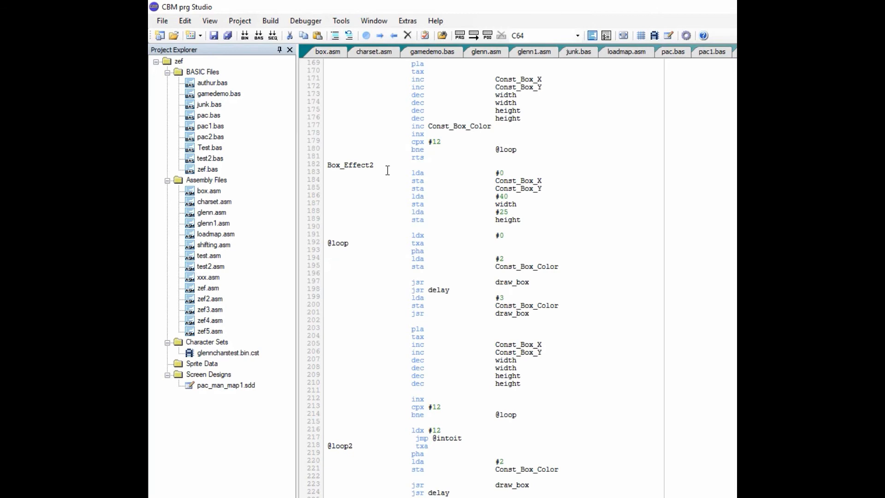
pyautogui.scroll(-3)
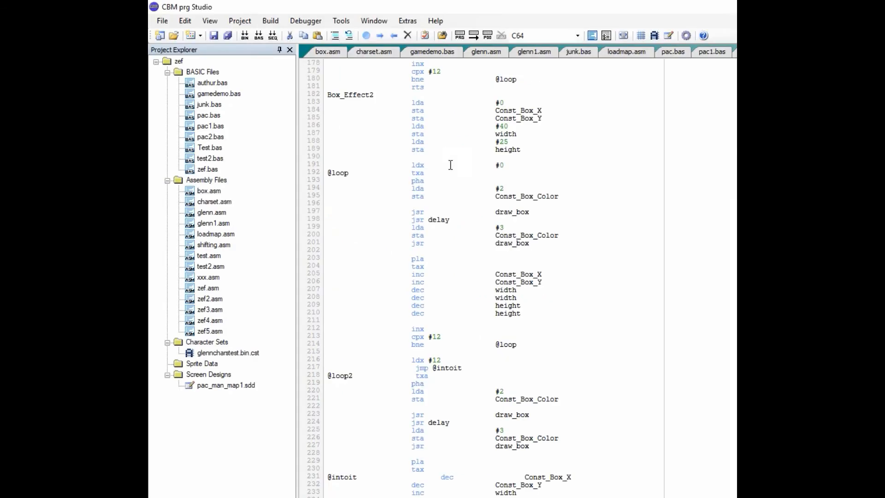
pyautogui.moveTo(422, 297)
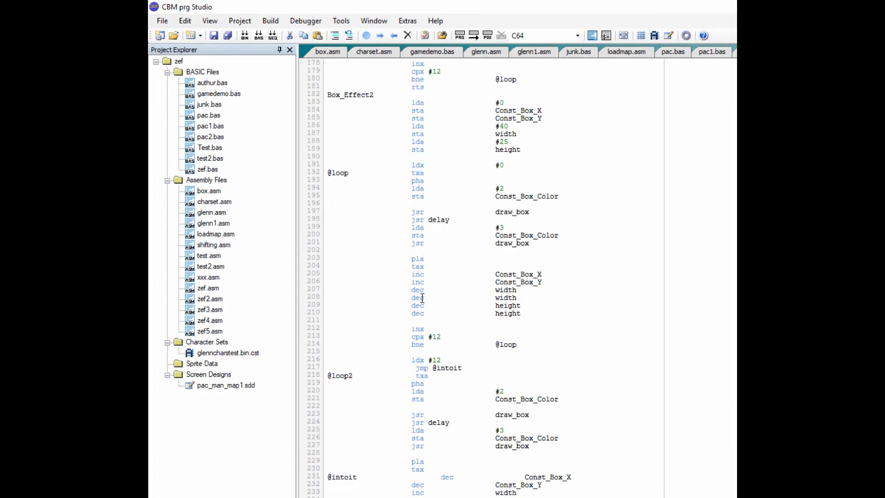
pyautogui.scroll(-3)
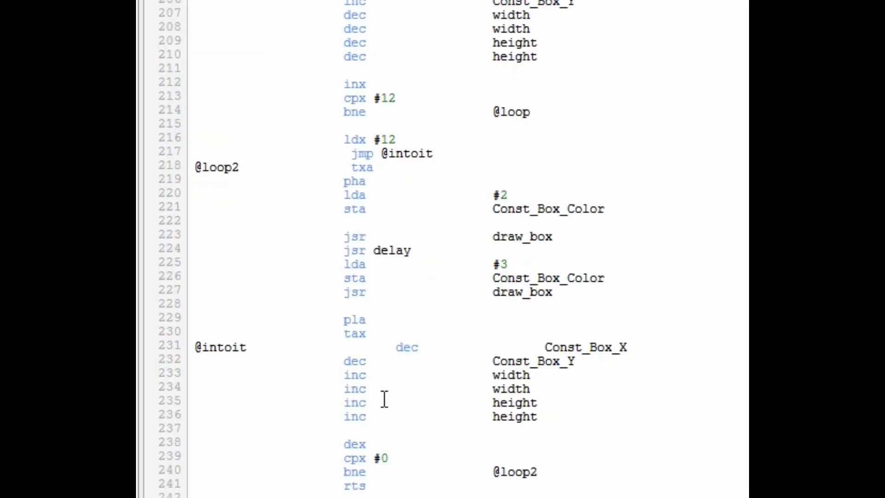
pyautogui.moveTo(448, 333)
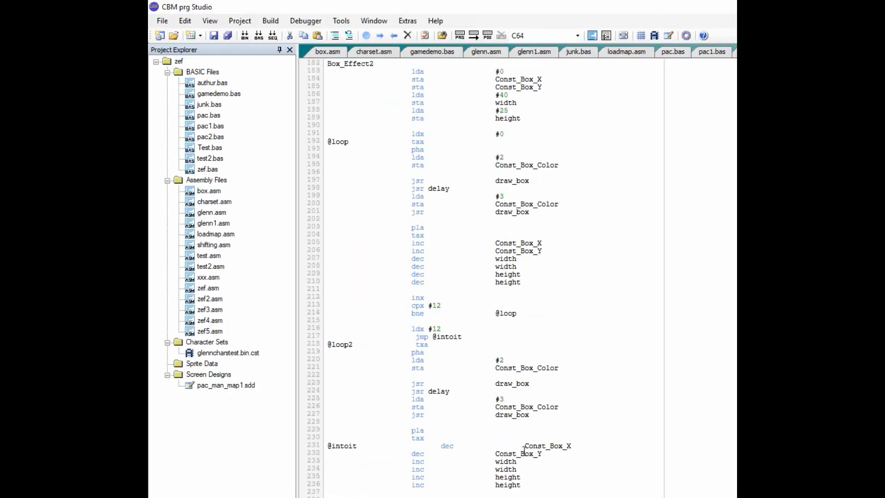
pyautogui.scroll(3)
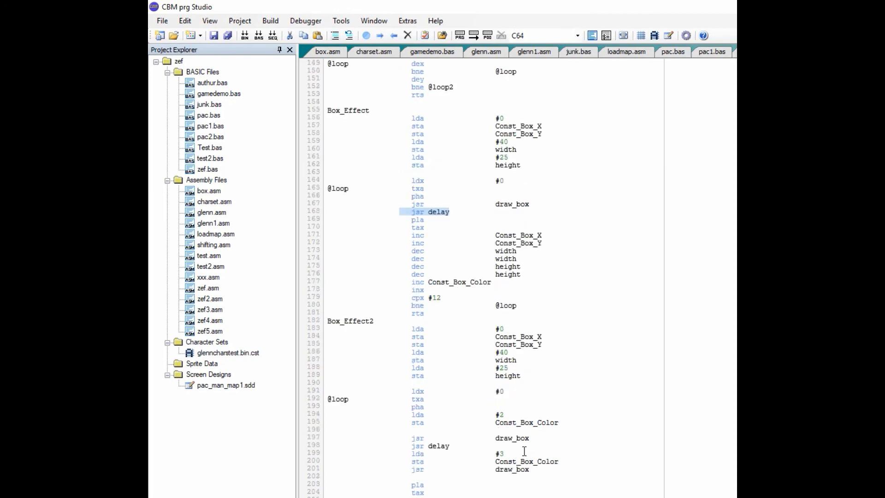
pyautogui.scroll(3)
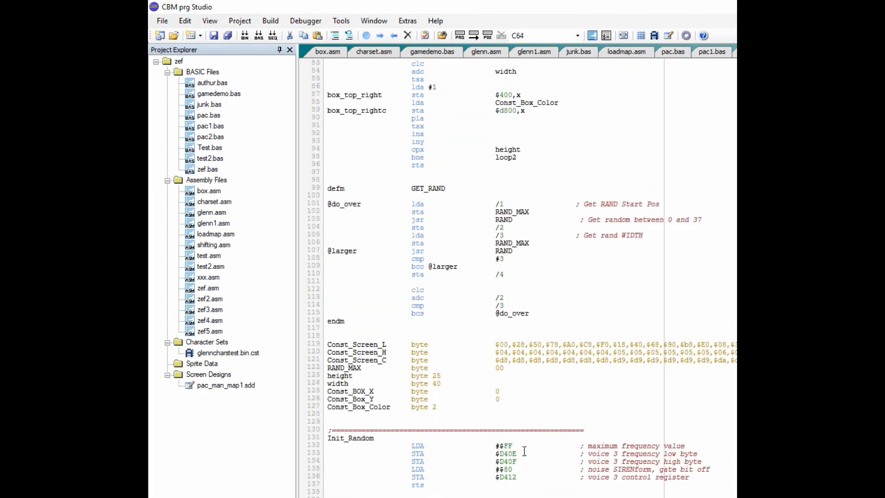
pyautogui.scroll(3)
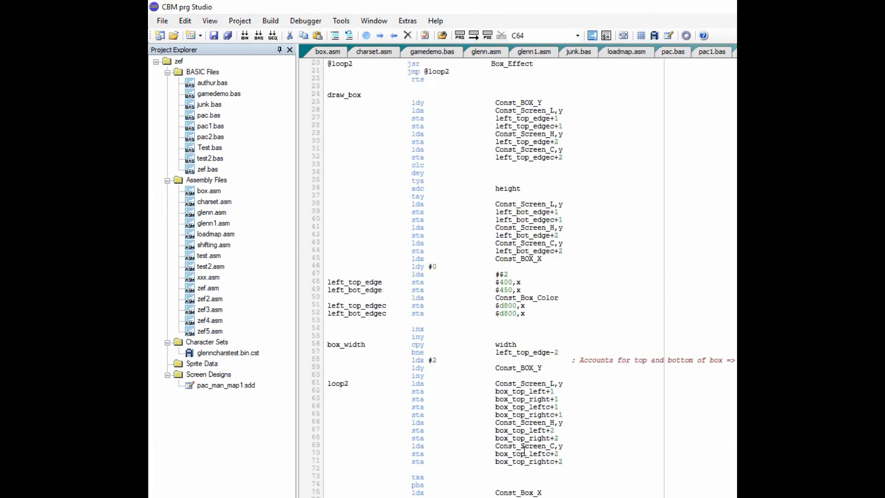
pyautogui.scroll(3)
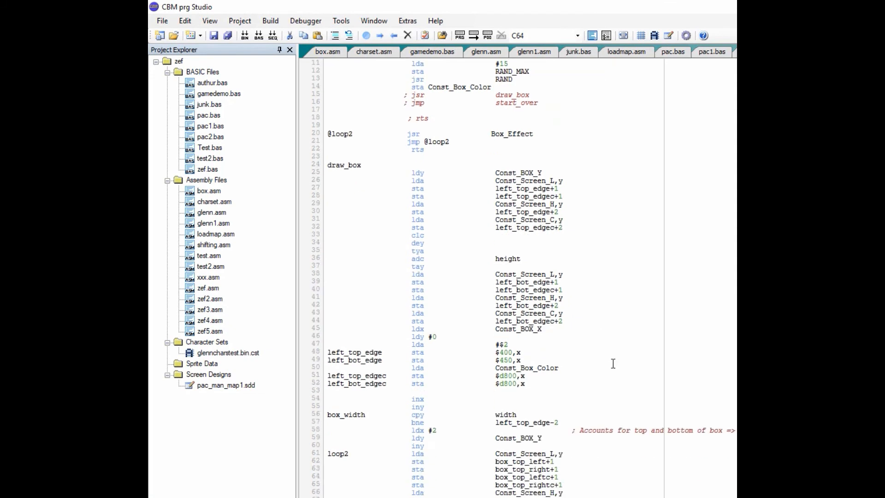
pyautogui.scroll(-3)
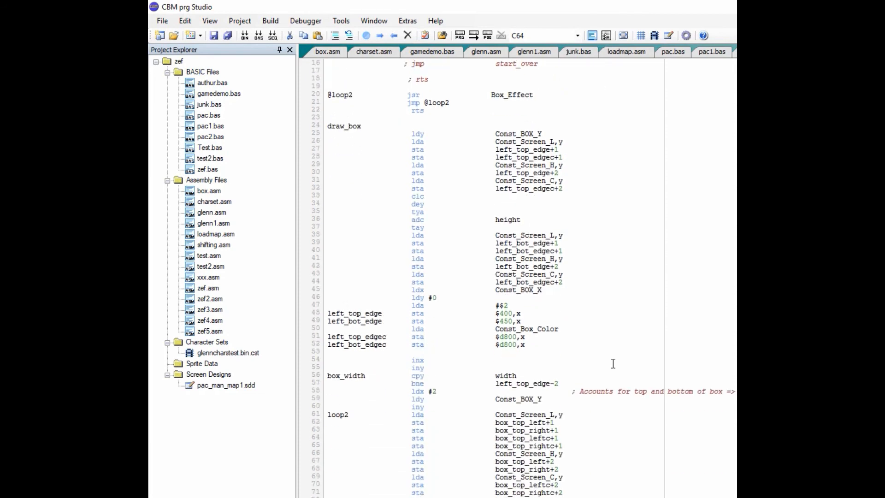
pyautogui.scroll(-3)
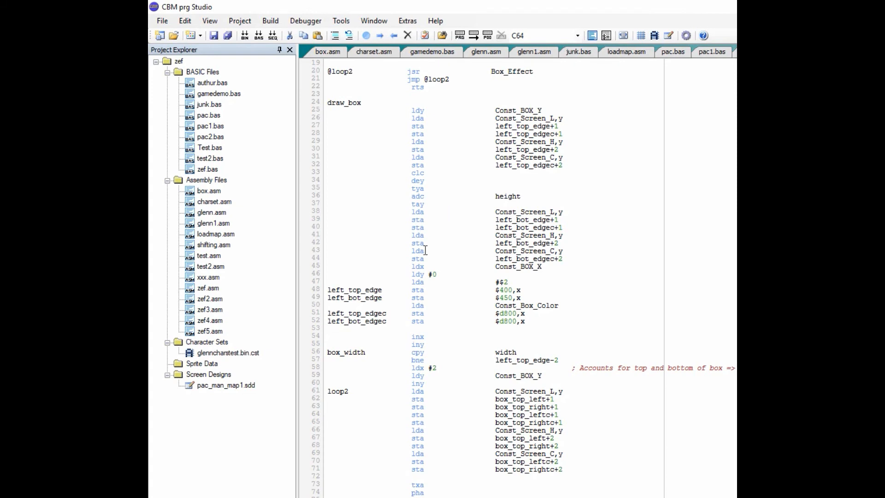
pyautogui.moveTo(377, 252)
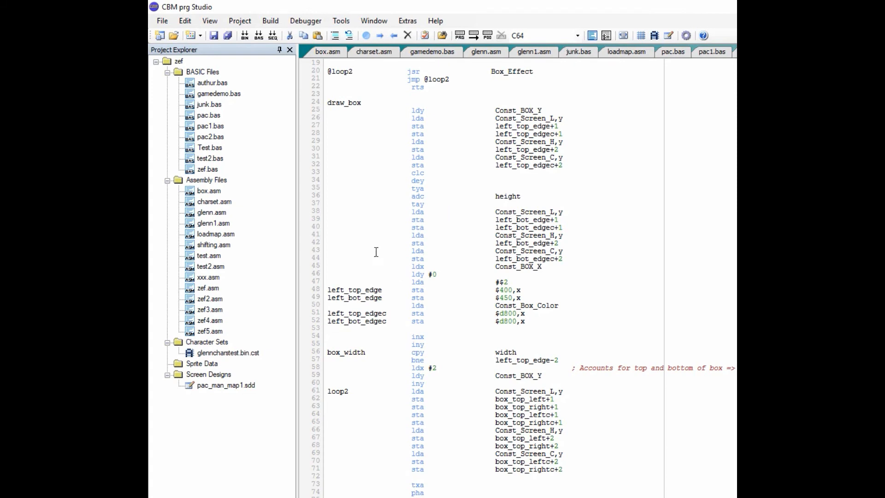
pyautogui.moveTo(535, 303)
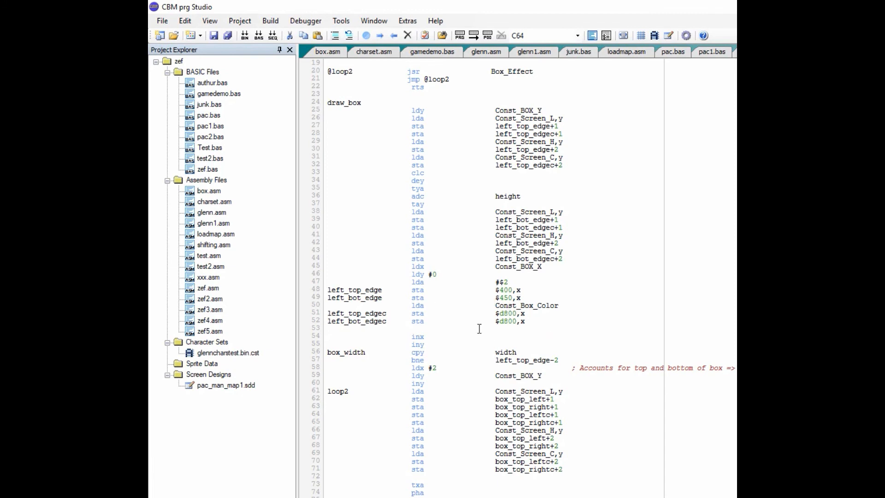
pyautogui.moveTo(597, 5)
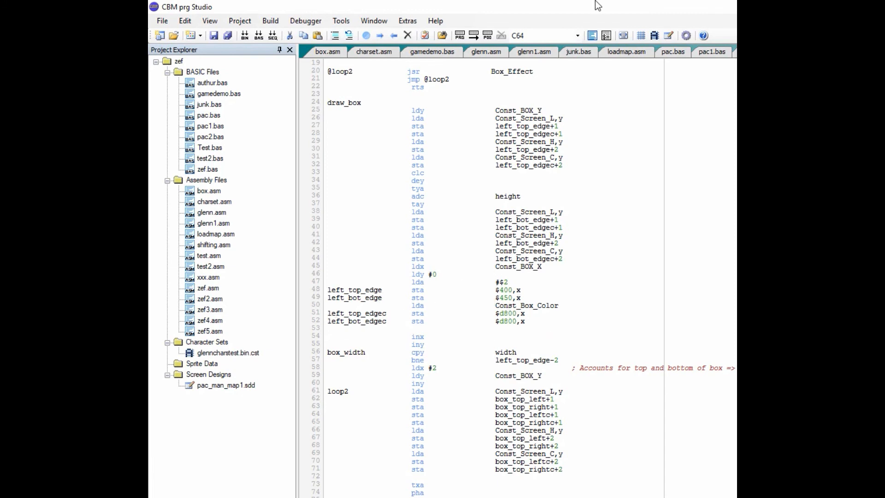